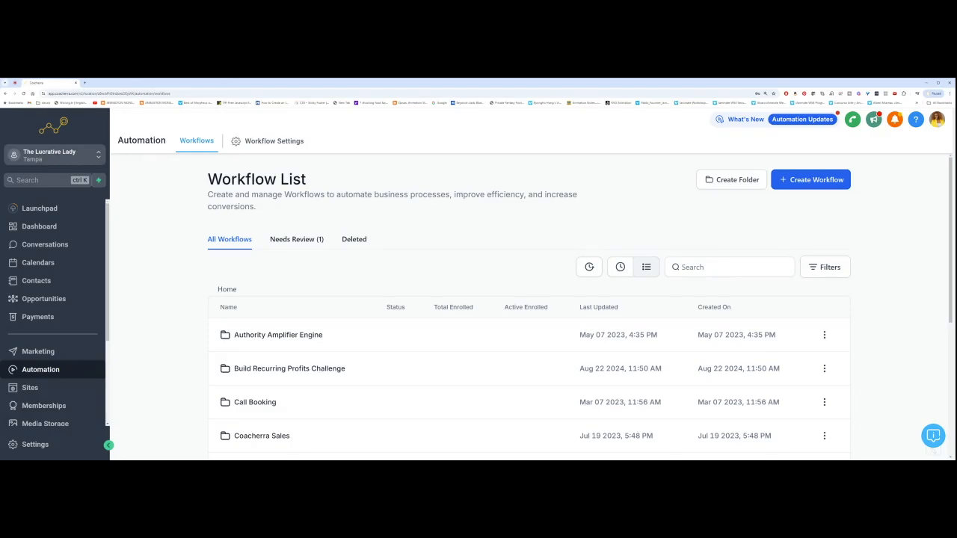
{"action": "mouse_move", "coordinate": [187, 217]}
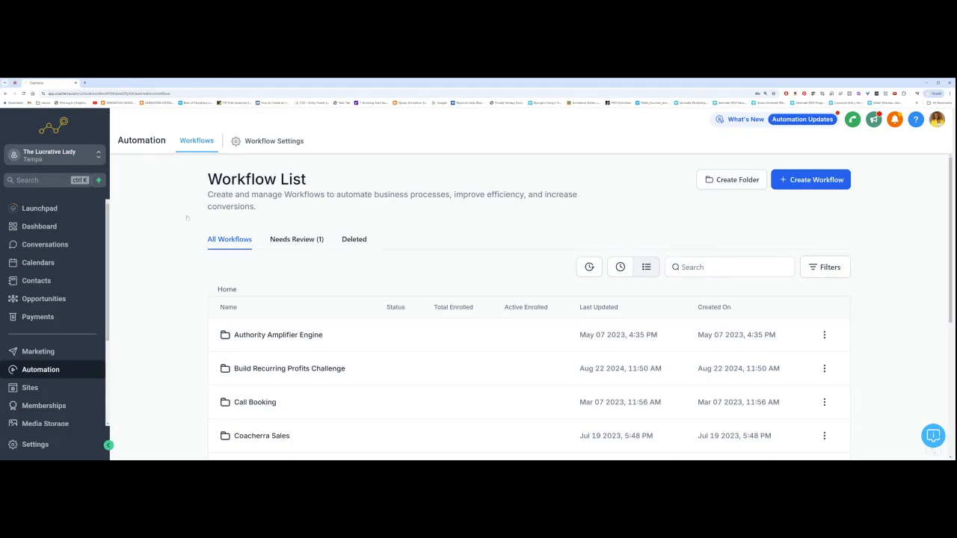
{"action": "mouse_move", "coordinate": [671, 216]}
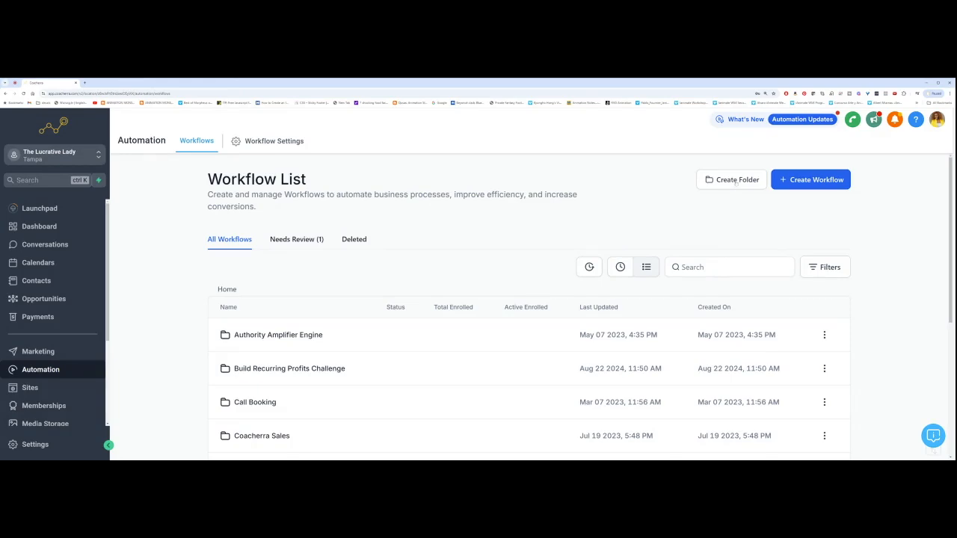
- Create a new workflow folder named 'Conversions API'
{"action": "left_click", "coordinate": [732, 180]}
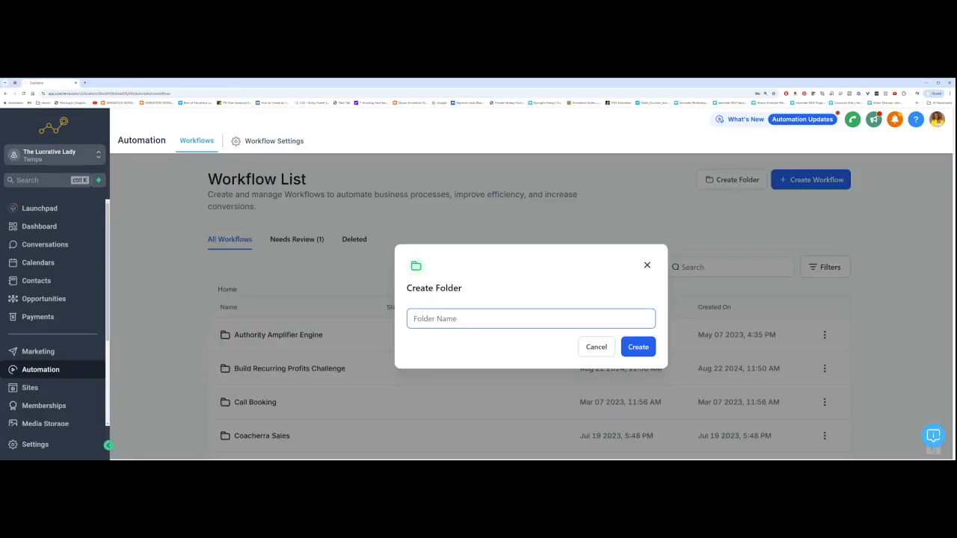
{"action": "type", "text": "Conversions"}
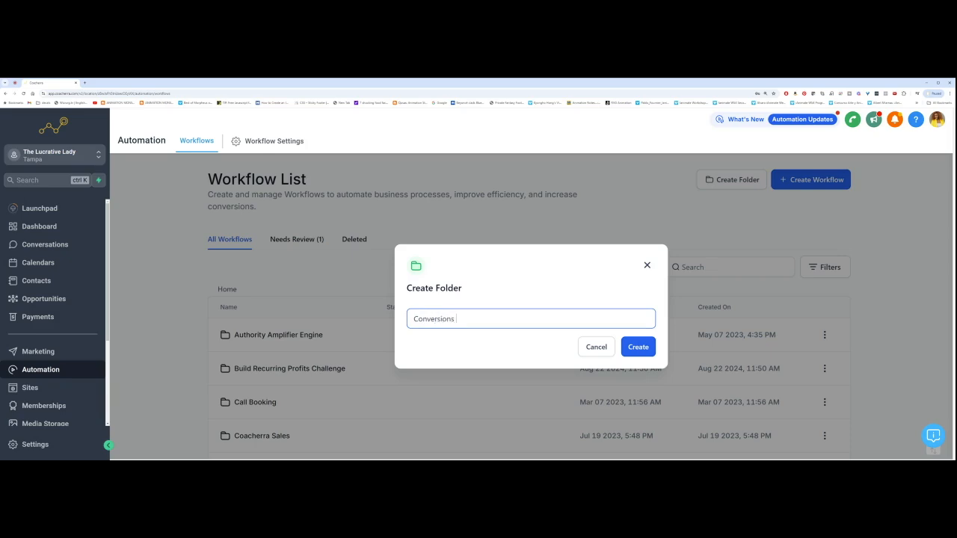
{"action": "type", "text": "API"}
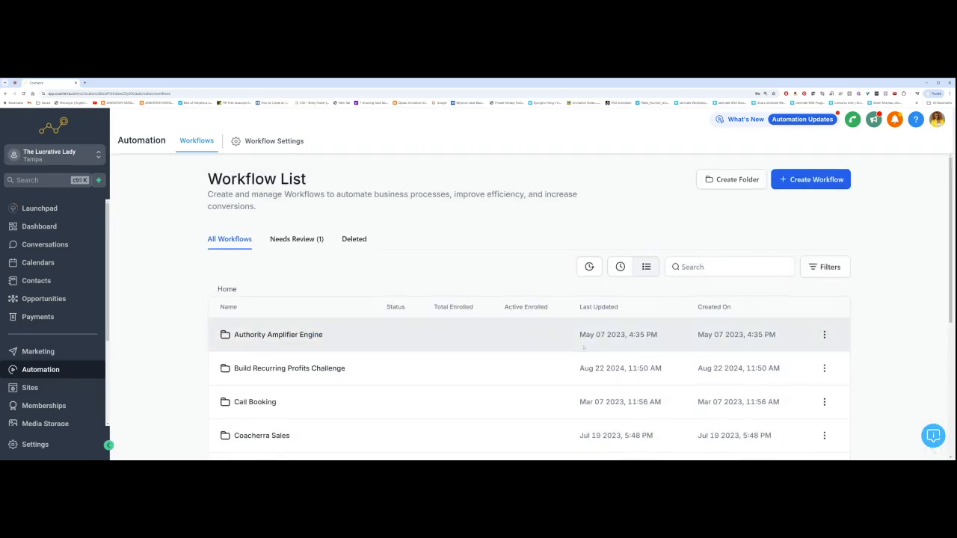
- Start a blank workflow from scratch and title it 'CAPI: Form Lead Conversions'
{"action": "scroll", "scroll_direction": "down", "scroll_amount": 3}
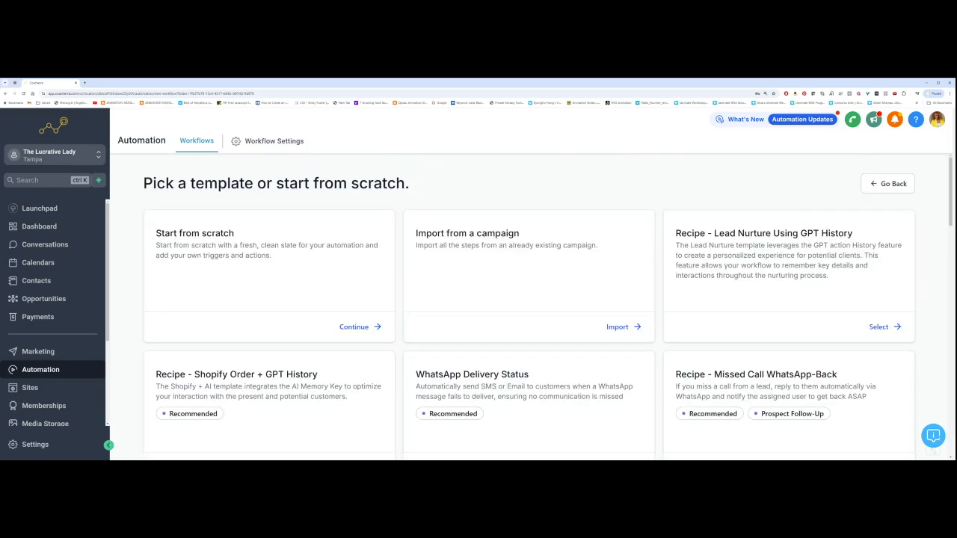
{"action": "double_click", "coordinate": [194, 232]}
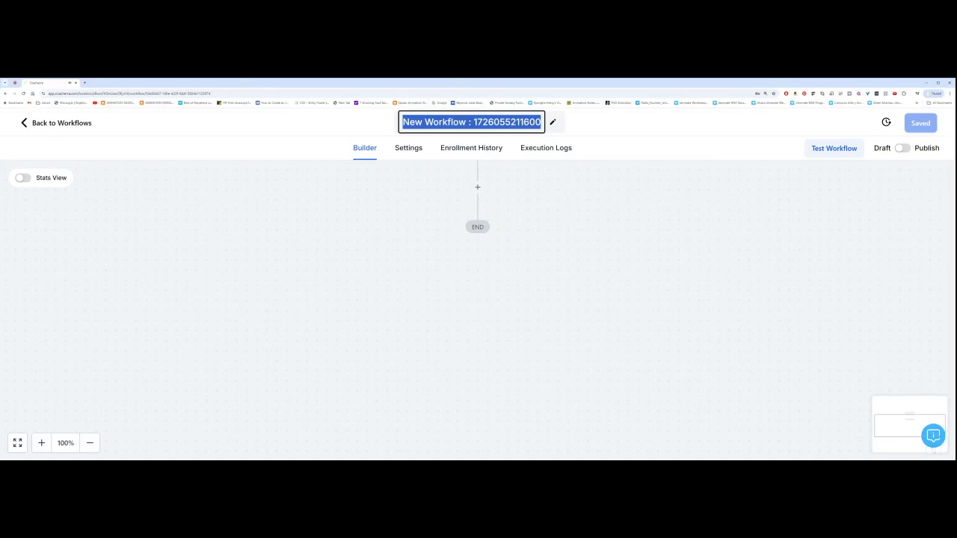
{"action": "type", "text": "CAPI: Form Lead Conversions"}
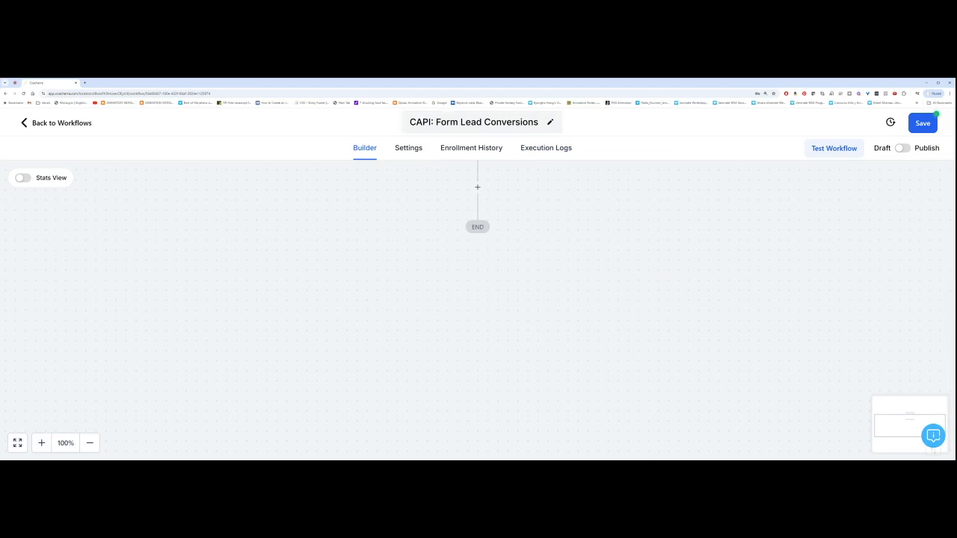
- Confirm the workflow name, add a Form Submitted trigger, and begin adding a filter
{"action": "left_click", "coordinate": [478, 187]}
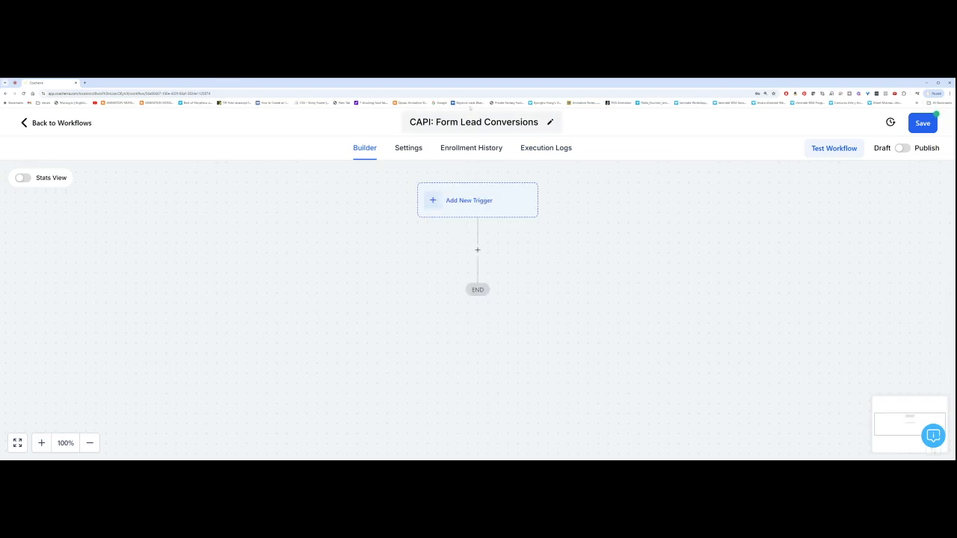
{"action": "left_click", "coordinate": [477, 200]}
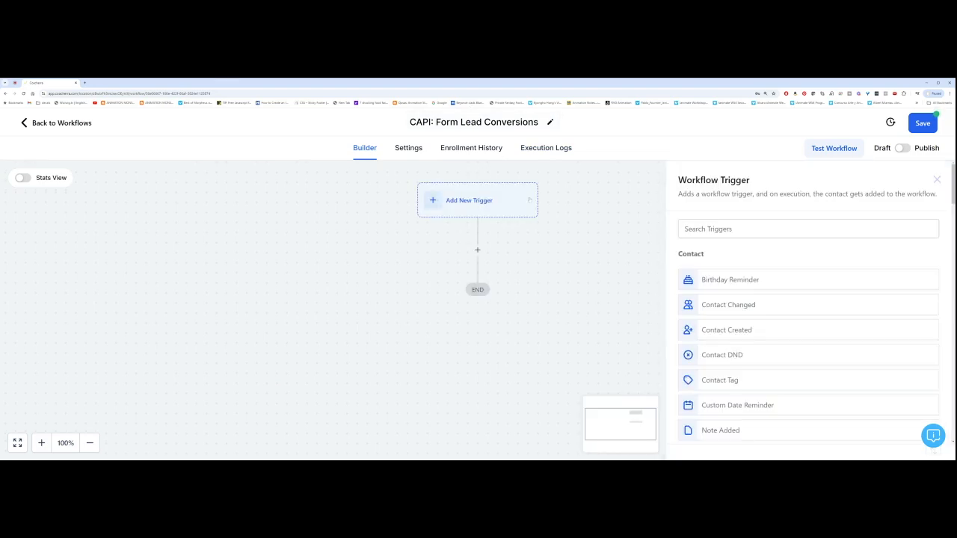
{"action": "type", "text": "form"}
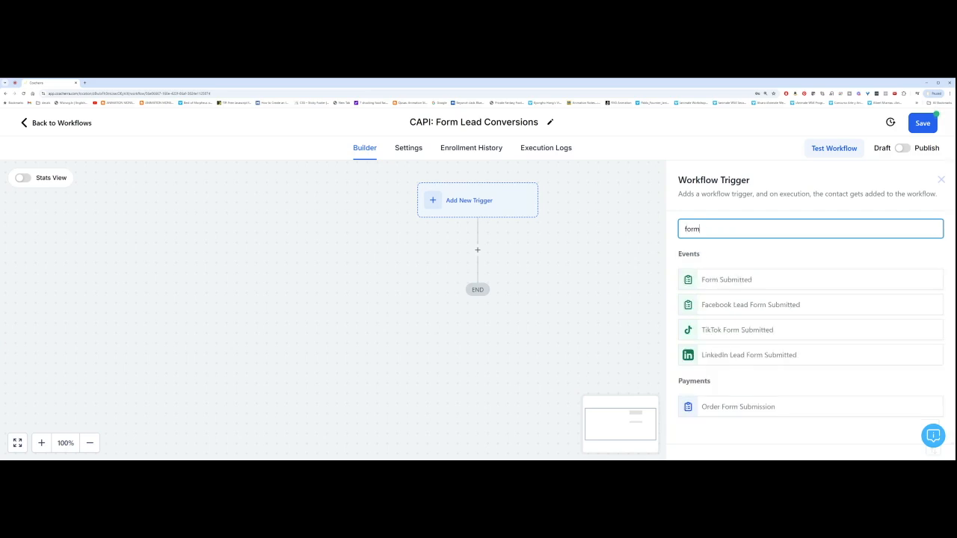
{"action": "left_click", "coordinate": [726, 279]}
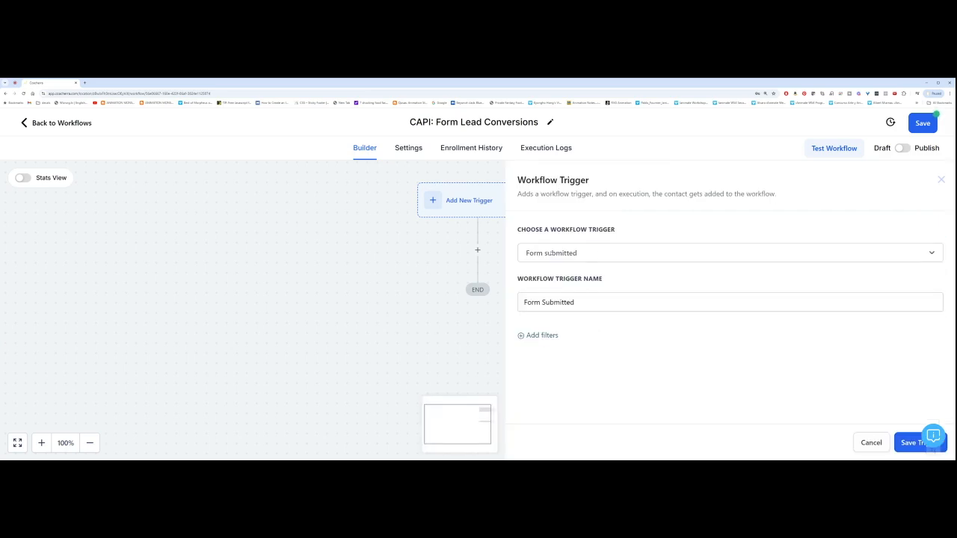
{"action": "left_click", "coordinate": [537, 335]}
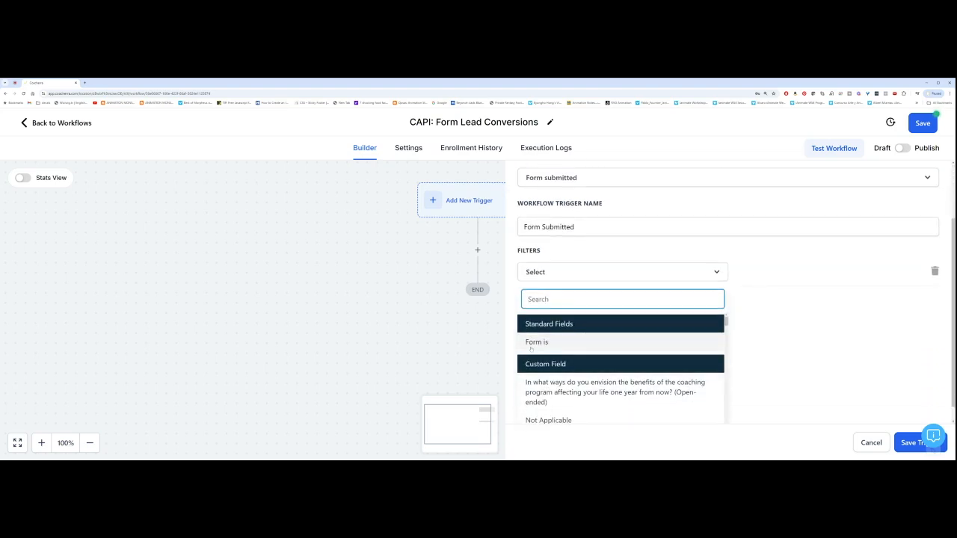
- Filter the trigger to forms including Recurring Revenue Workbook Freebie, Ultimate Storytelling Template, and Stories That Convert
{"action": "left_click", "coordinate": [536, 341]}
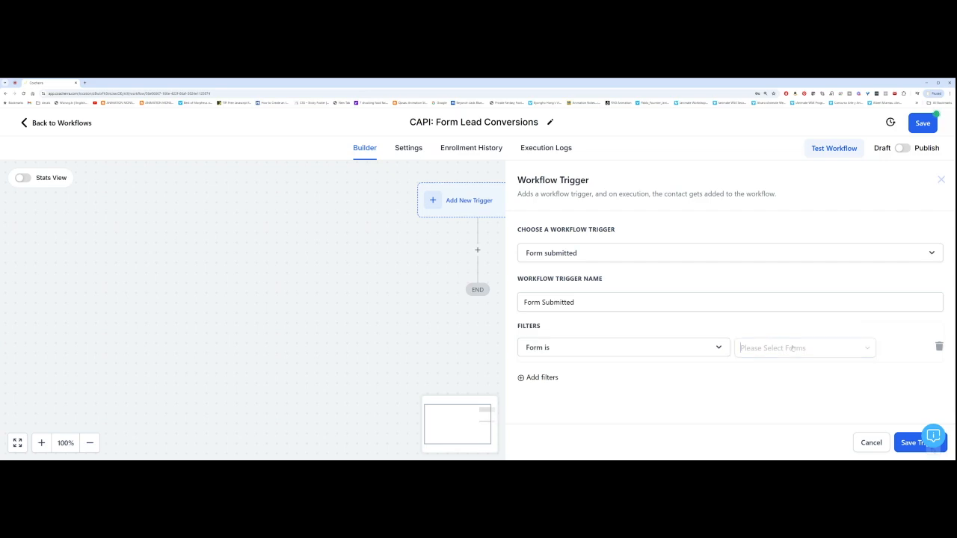
{"action": "left_click", "coordinate": [804, 347]}
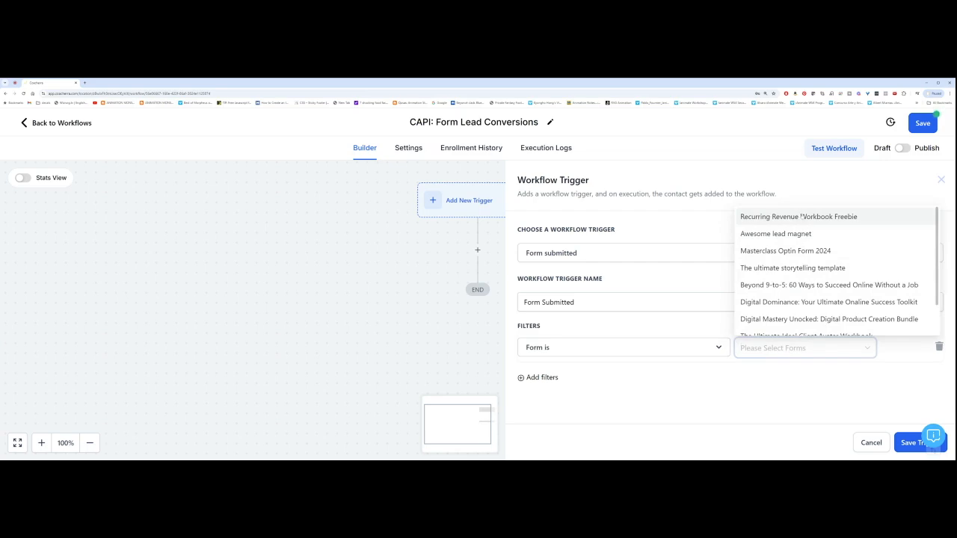
{"action": "left_click", "coordinate": [797, 217]}
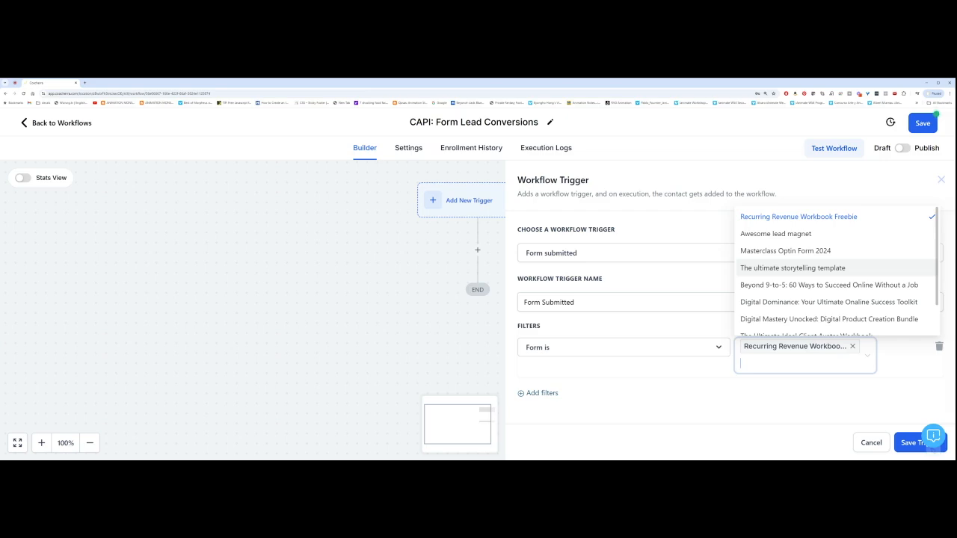
{"action": "mouse_move", "coordinate": [785, 251]}
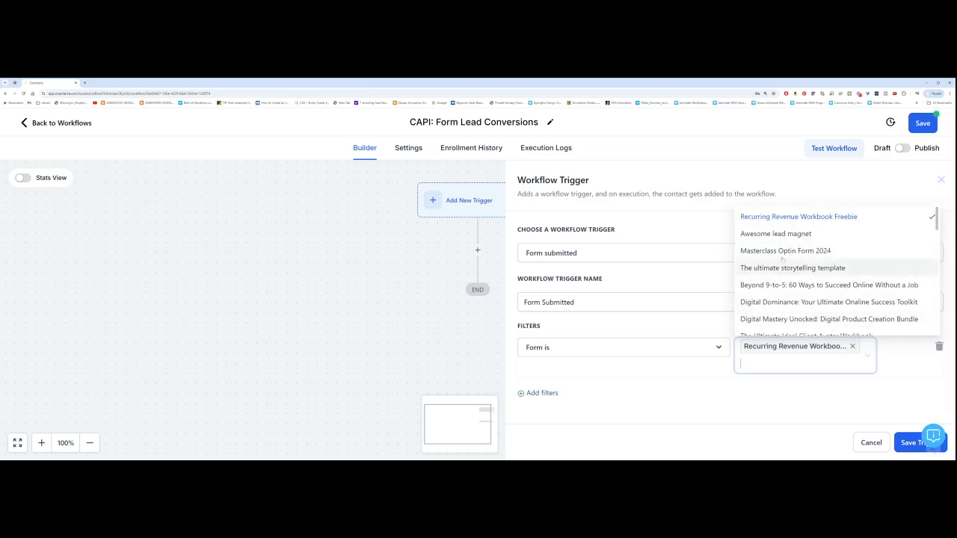
{"action": "left_click", "coordinate": [792, 267]}
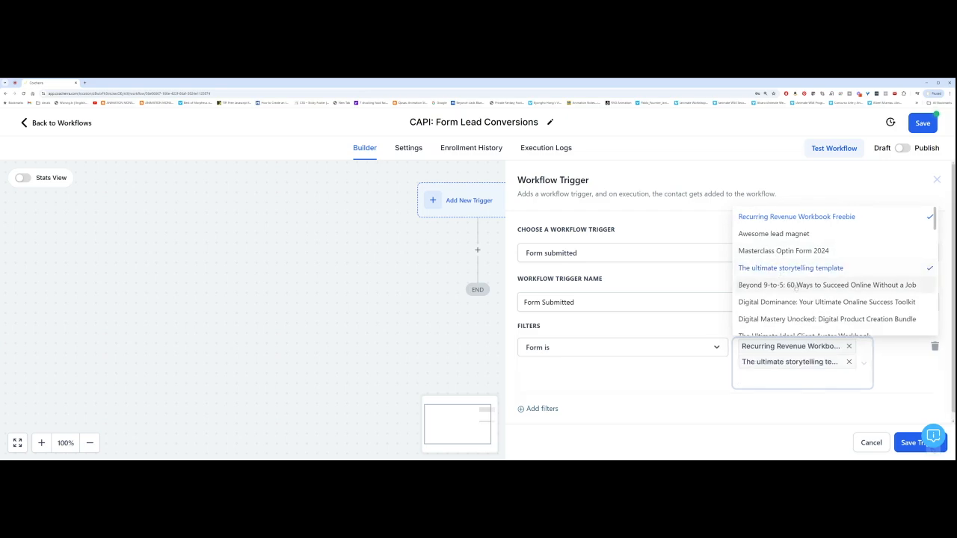
{"action": "scroll", "scroll_direction": "down", "scroll_amount": 3}
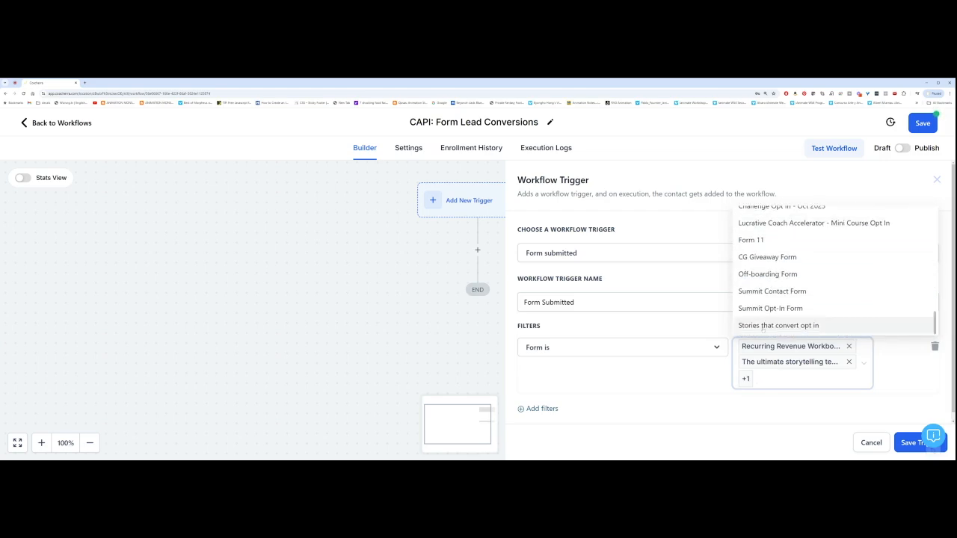
{"action": "left_click", "coordinate": [778, 325]}
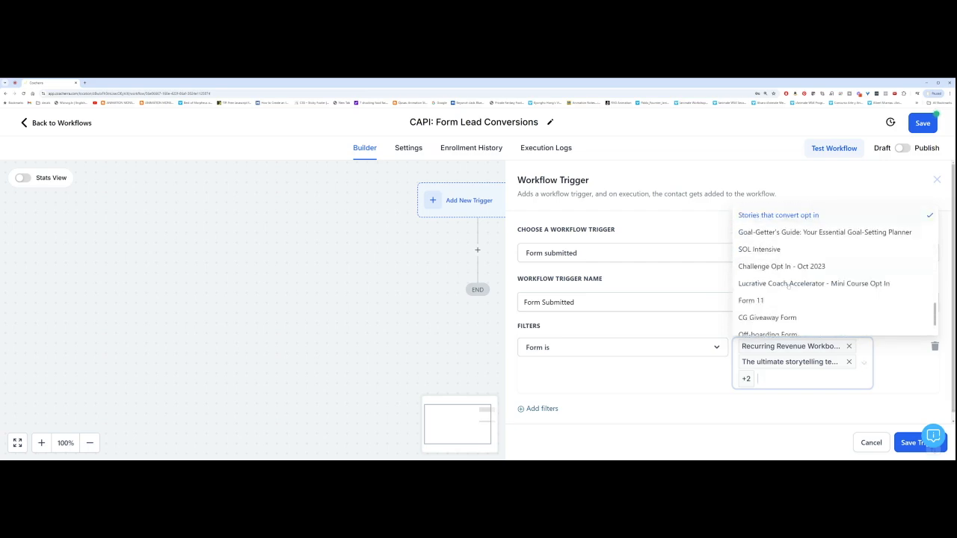
{"action": "scroll", "scroll_direction": "down", "scroll_amount": 3}
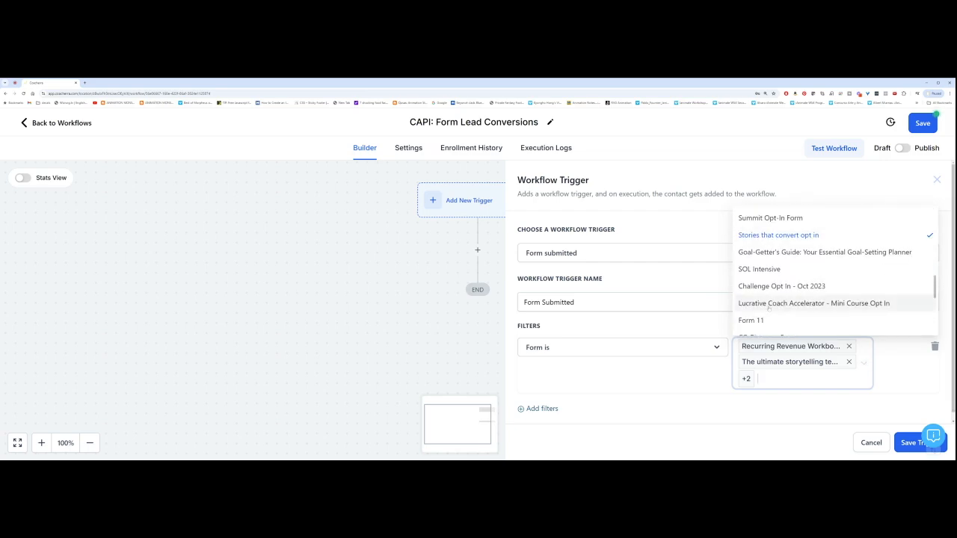
{"action": "scroll", "scroll_direction": "down", "scroll_amount": 3}
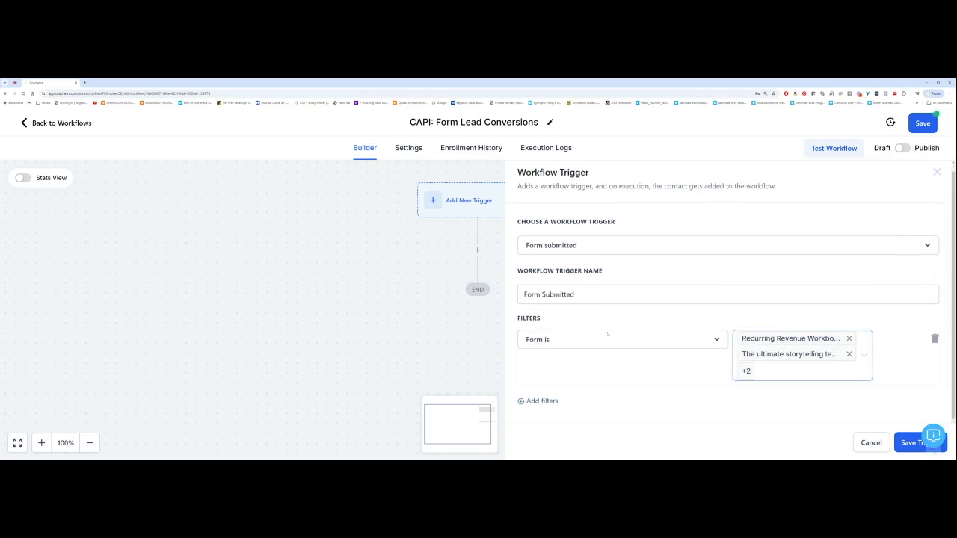
{"action": "left_click", "coordinate": [745, 371]}
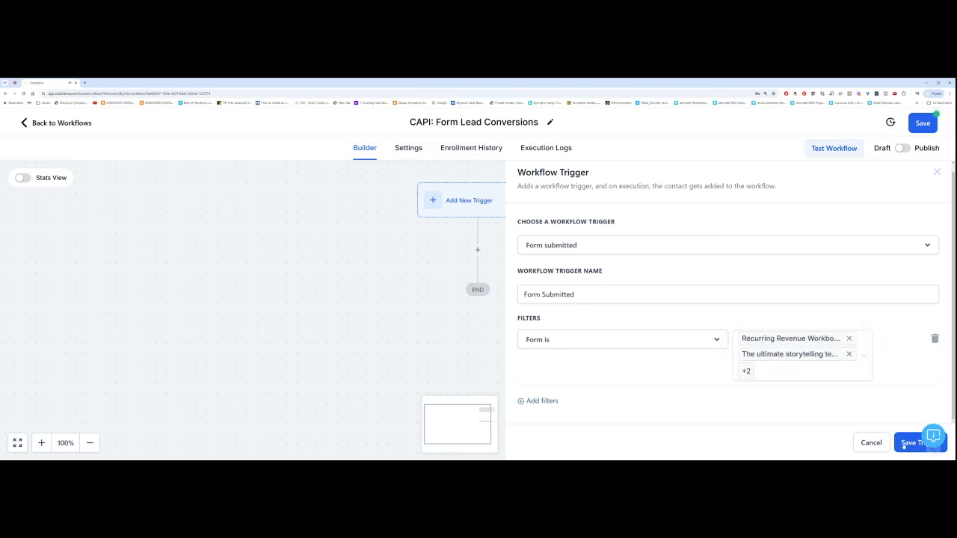
- Save the Form Submitted trigger and add a Facebook Conversion API action after it
{"action": "left_click", "coordinate": [916, 442]}
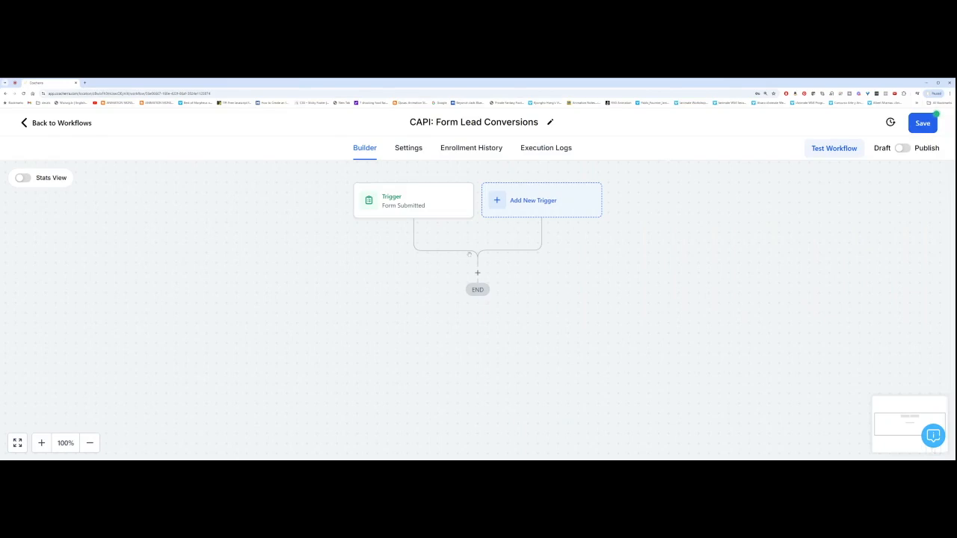
{"action": "left_click", "coordinate": [478, 272]}
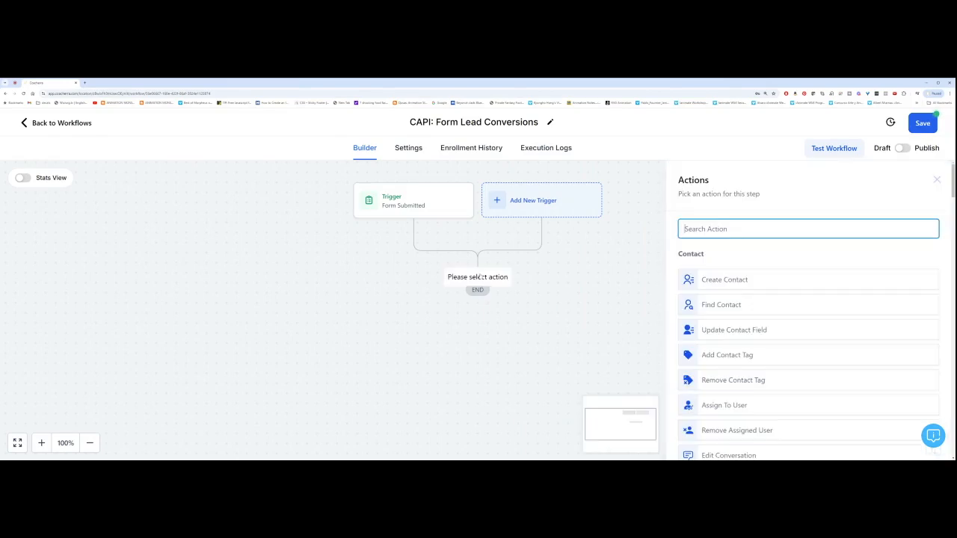
{"action": "type", "text": "conver"}
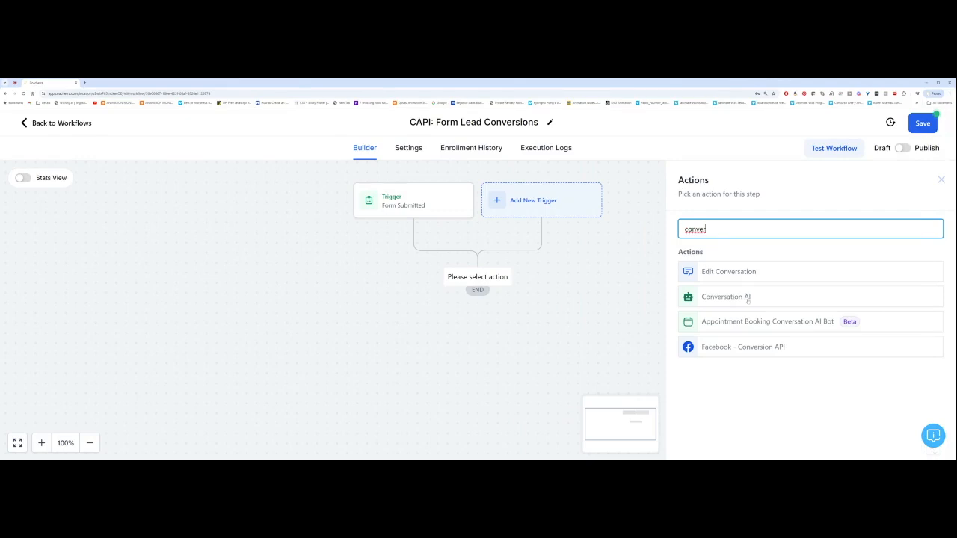
{"action": "left_click", "coordinate": [743, 347]}
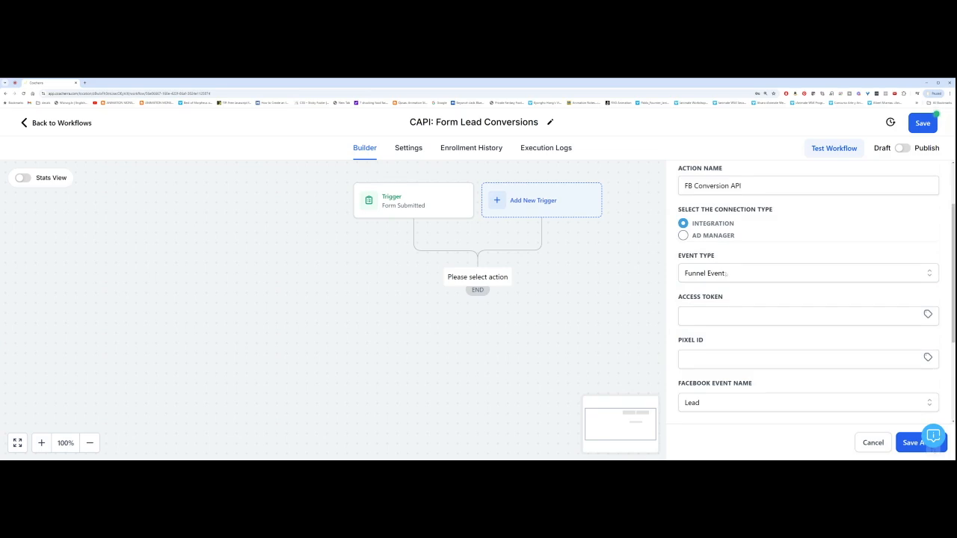
- Enter the access token and pixel ID, keeping Lead event and USD, and save the action
{"action": "scroll", "scroll_direction": "down", "scroll_amount": 3}
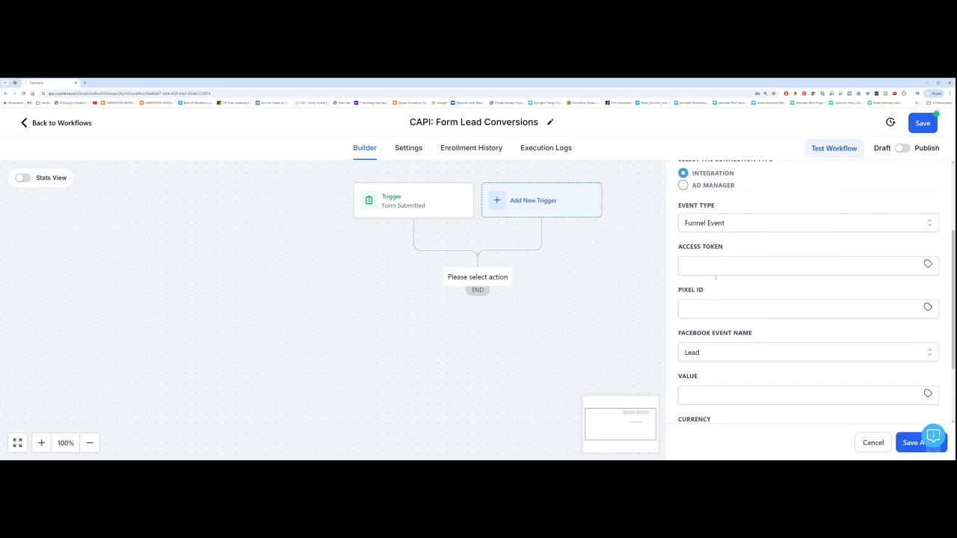
{"action": "double_click", "coordinate": [700, 246]}
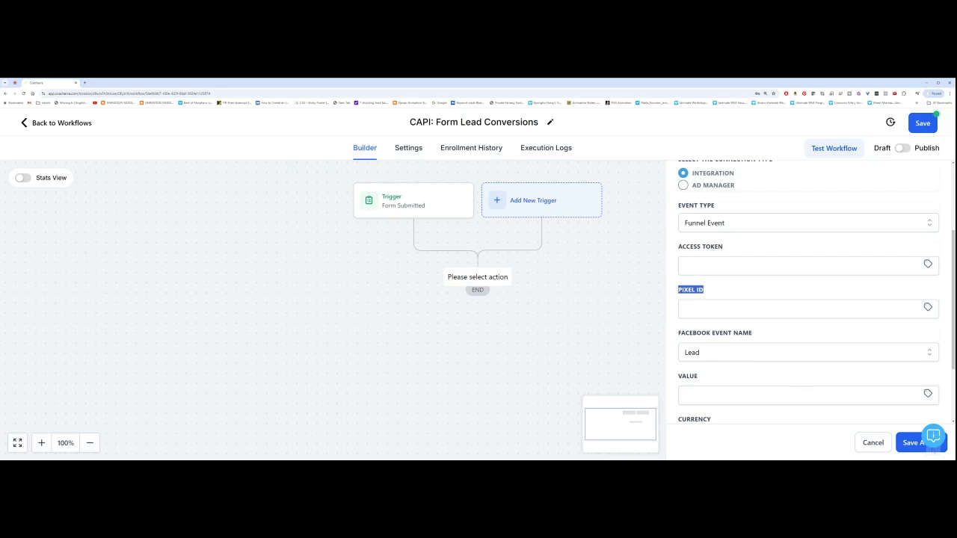
{"action": "left_click", "coordinate": [808, 265]}
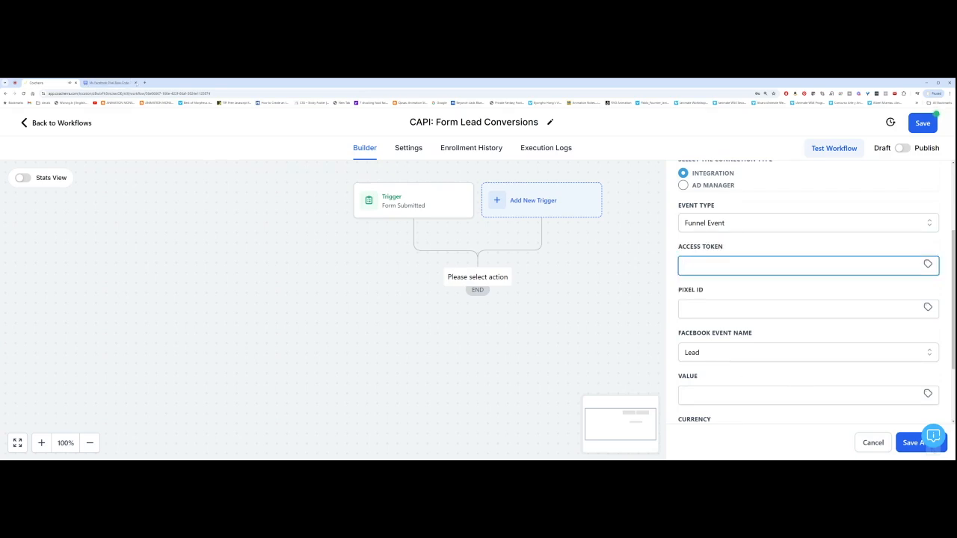
{"action": "left_click", "coordinate": [801, 266]}
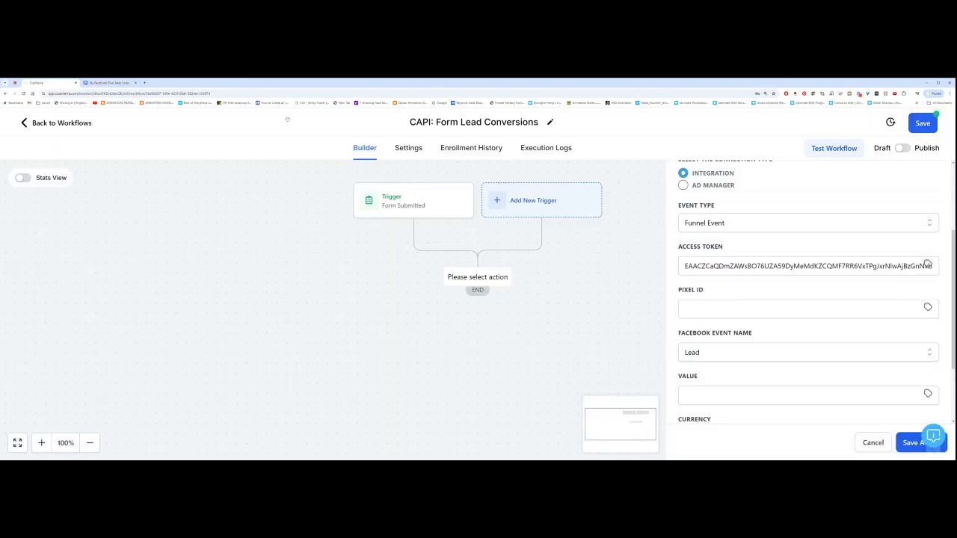
{"action": "left_click", "coordinate": [807, 308]}
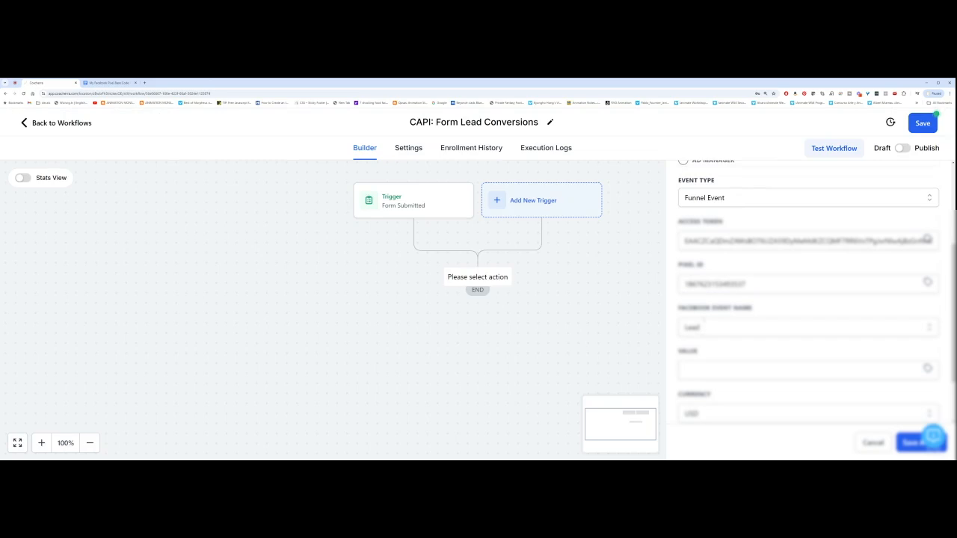
{"action": "left_click", "coordinate": [807, 328]}
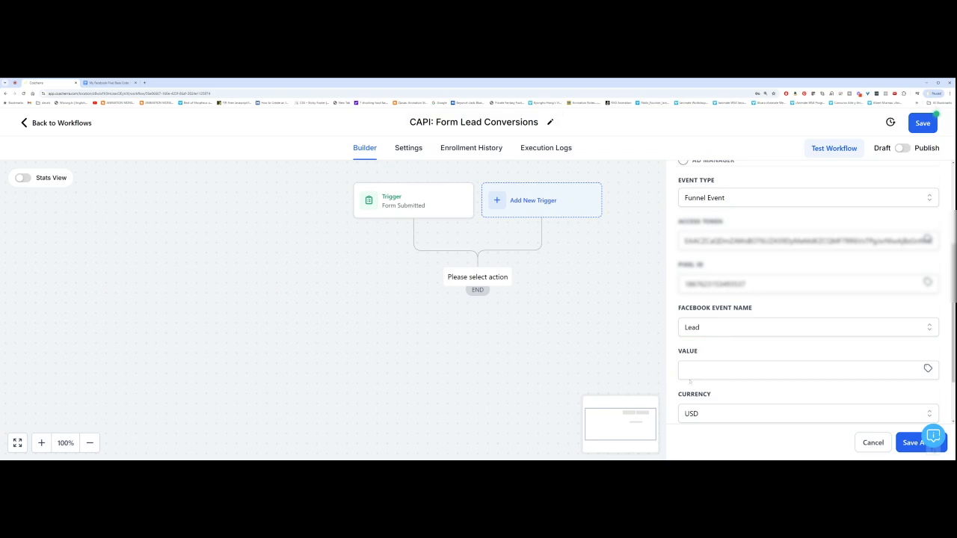
{"action": "left_click", "coordinate": [921, 442]}
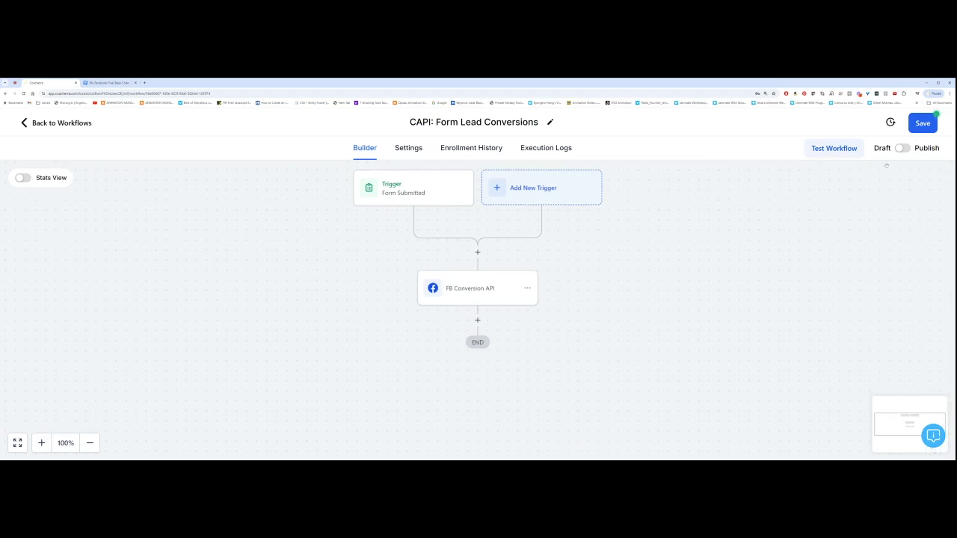
- Publish the form lead workflow and save it
{"action": "left_click", "coordinate": [903, 147]}
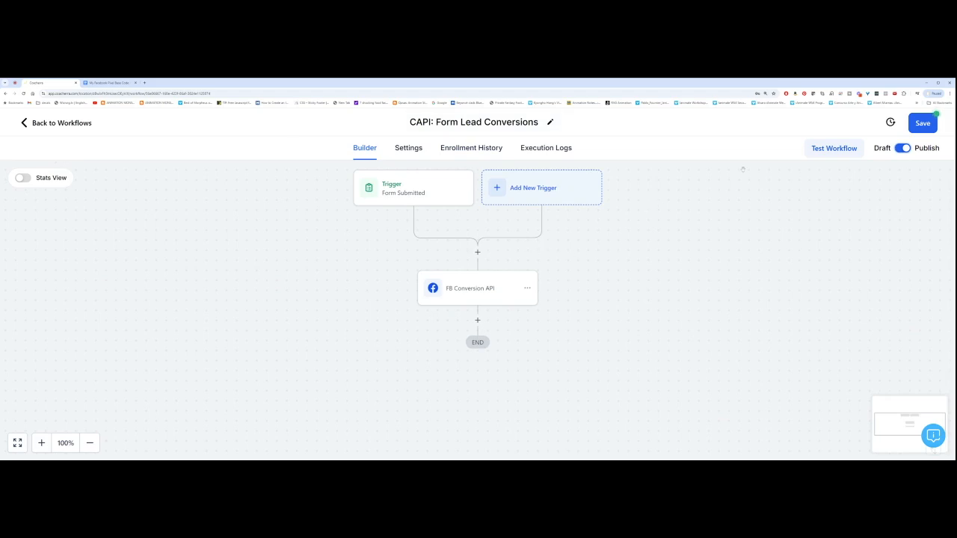
{"action": "left_click", "coordinate": [922, 122]}
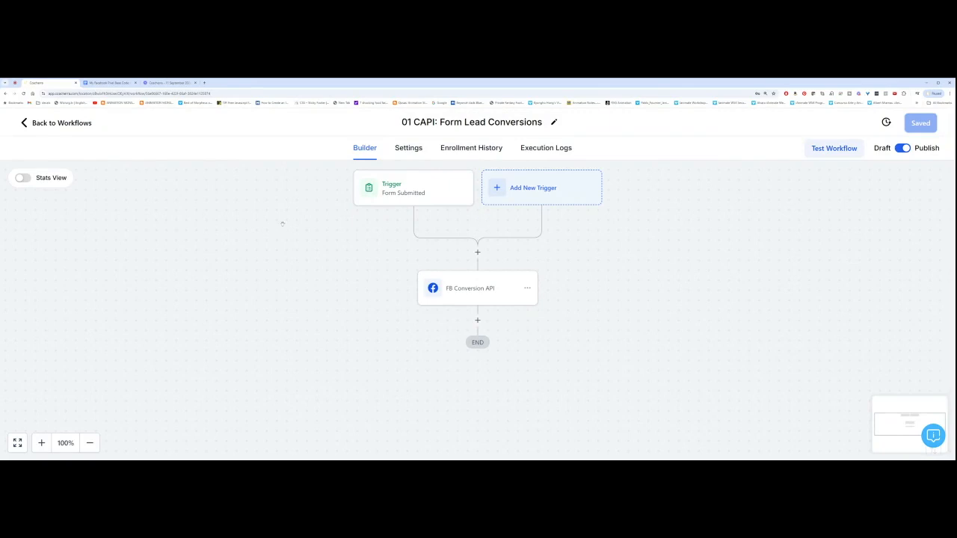
{"action": "mouse_move", "coordinate": [142, 197]}
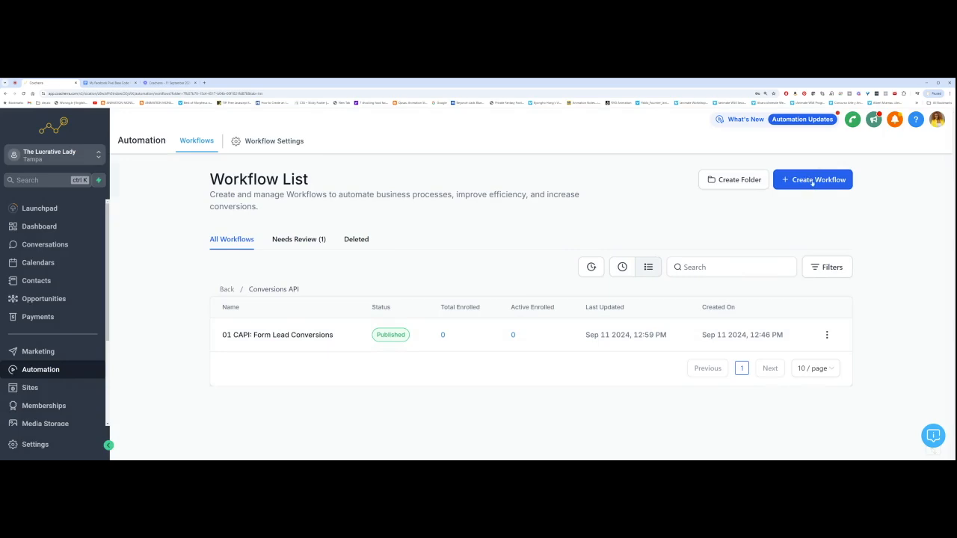
- Start creating a second workflow for purchase conversions
{"action": "left_click", "coordinate": [813, 180]}
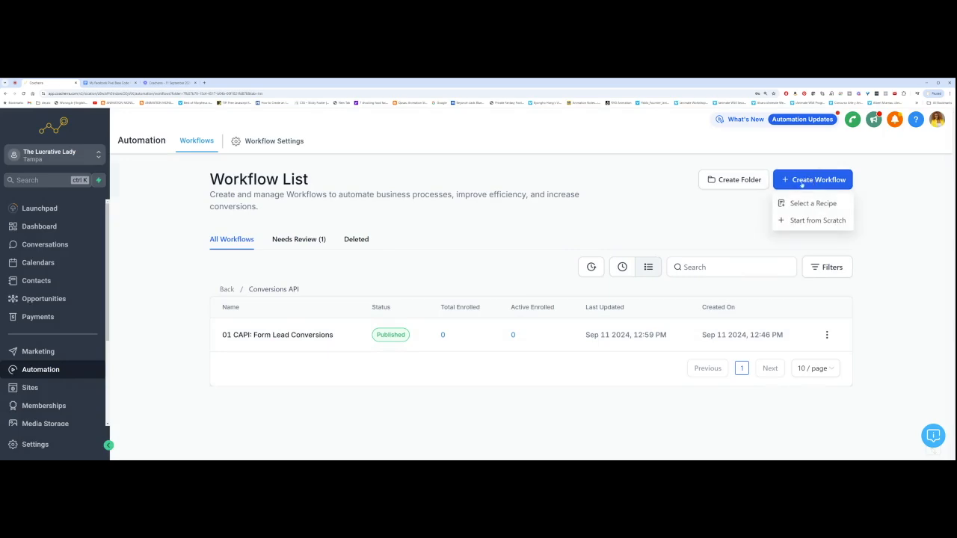
{"action": "mouse_move", "coordinate": [869, 172]}
{"action": "type", "text": "02: CAPI - Purchase Conversions"}
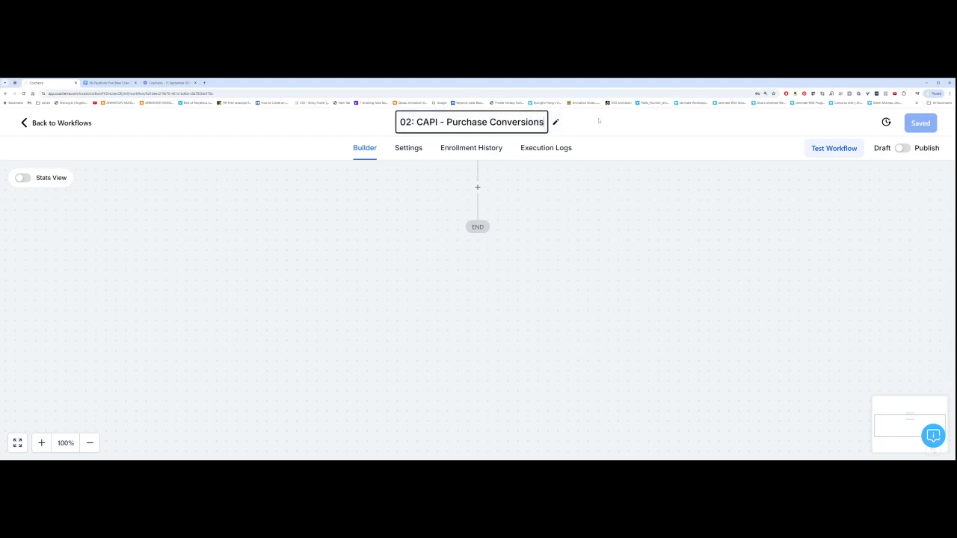
- Add an Order Submitted trigger filtered to the Build Recurring Profits - Standard Ticket $5 product and save it
{"action": "left_click", "coordinate": [477, 175]}
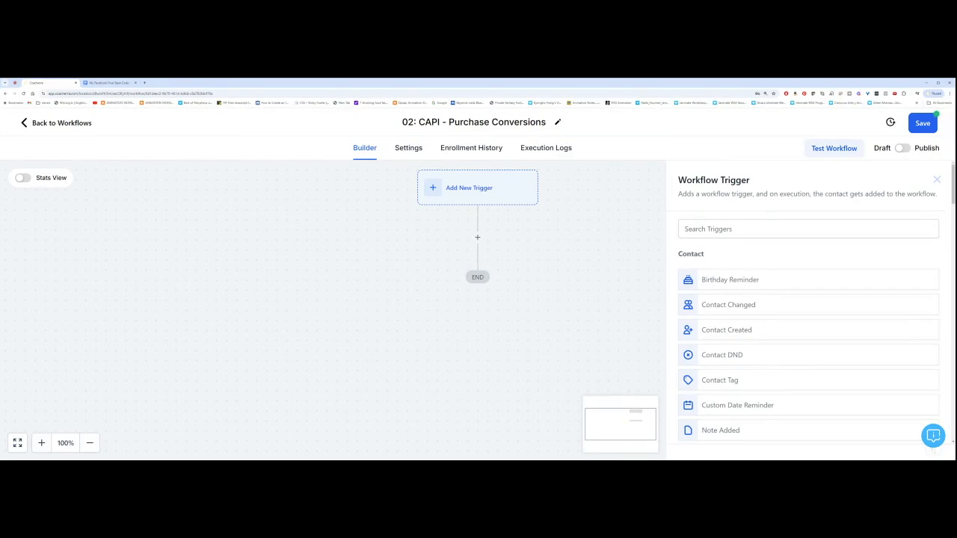
{"action": "type", "text": "order s"}
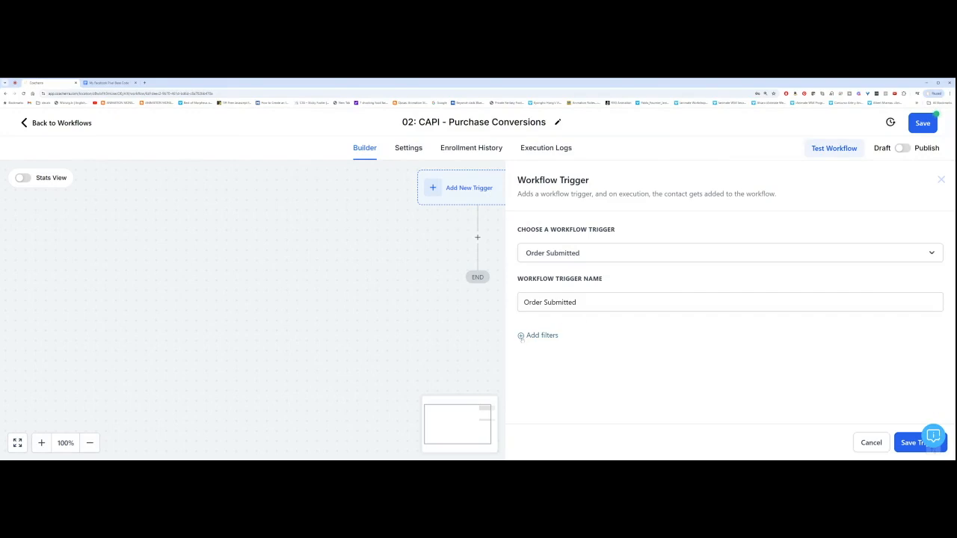
{"action": "left_click", "coordinate": [537, 335]}
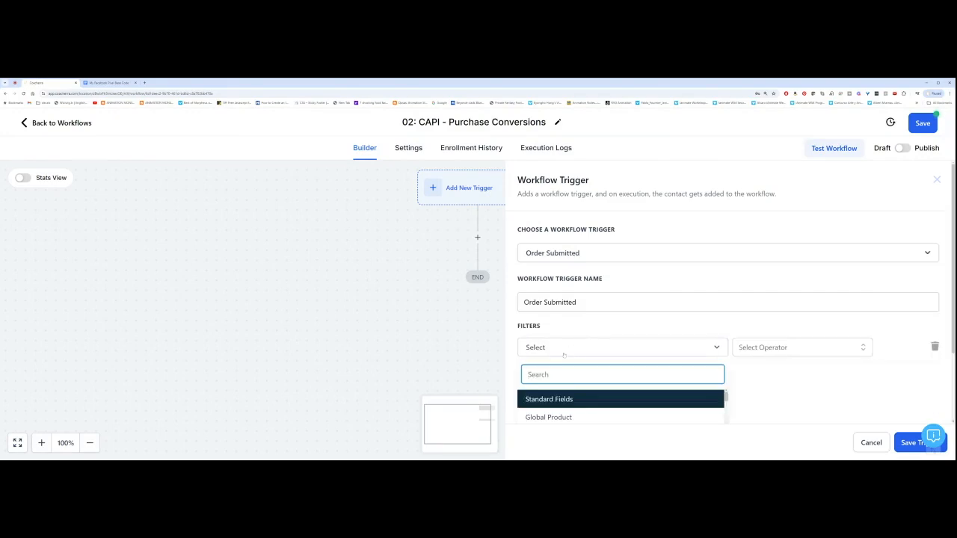
{"action": "left_click", "coordinate": [548, 417]}
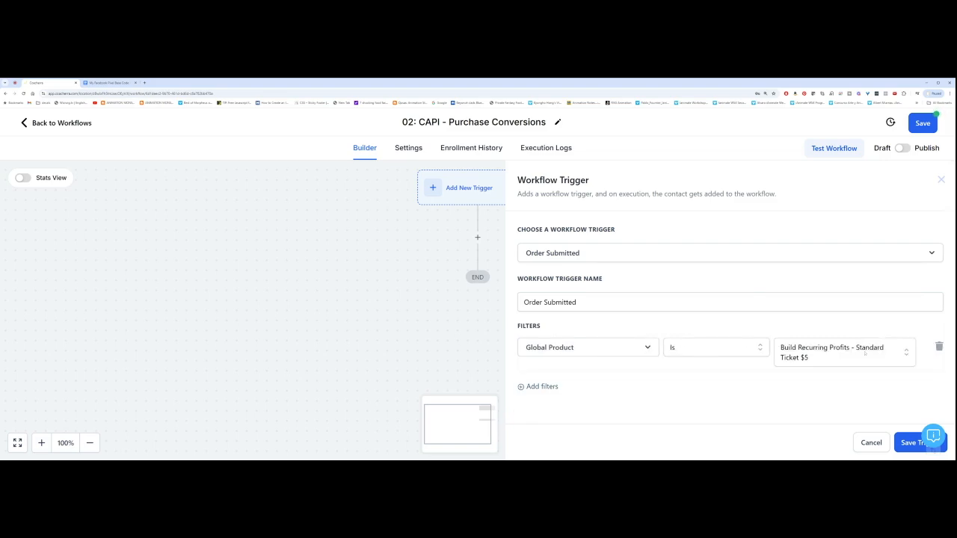
{"action": "left_click", "coordinate": [843, 353]}
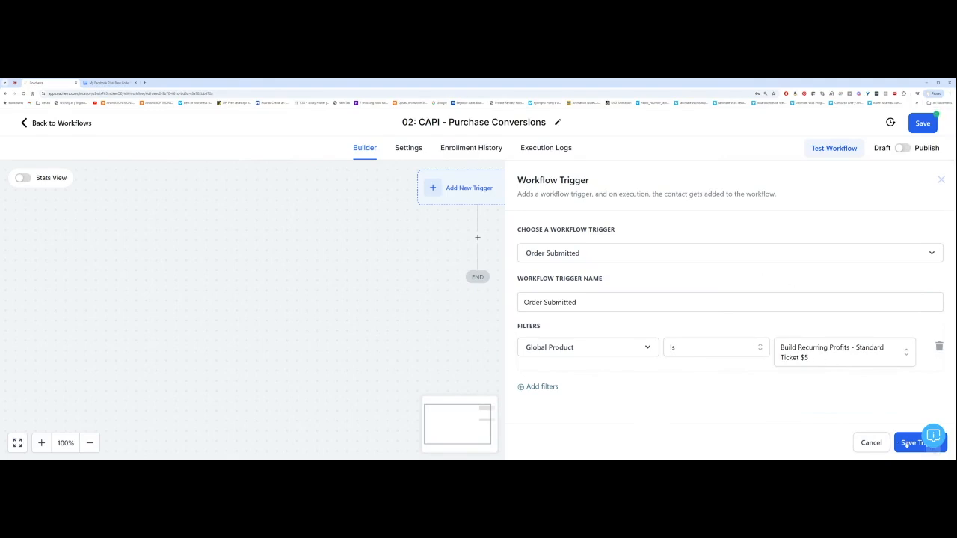
{"action": "left_click", "coordinate": [916, 442]}
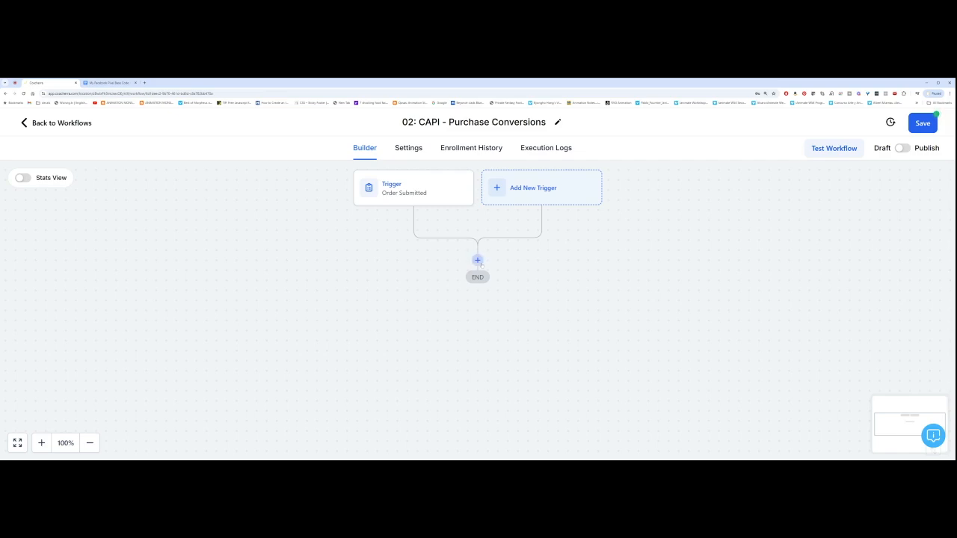
- Pick the Facebook Conversion API action, discard it unconfigured, and reopen the action list
{"action": "left_click", "coordinate": [477, 260]}
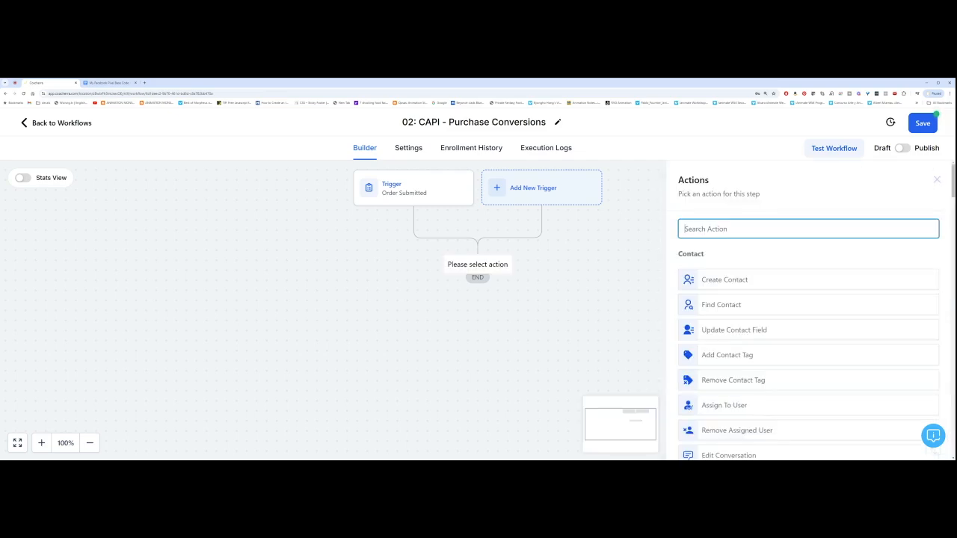
{"action": "type", "text": "conver"}
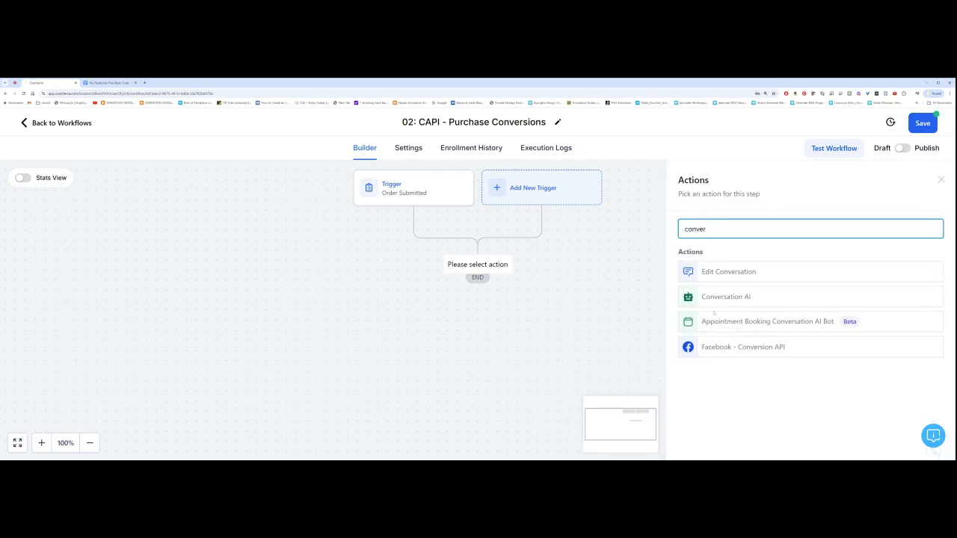
{"action": "left_click", "coordinate": [743, 346]}
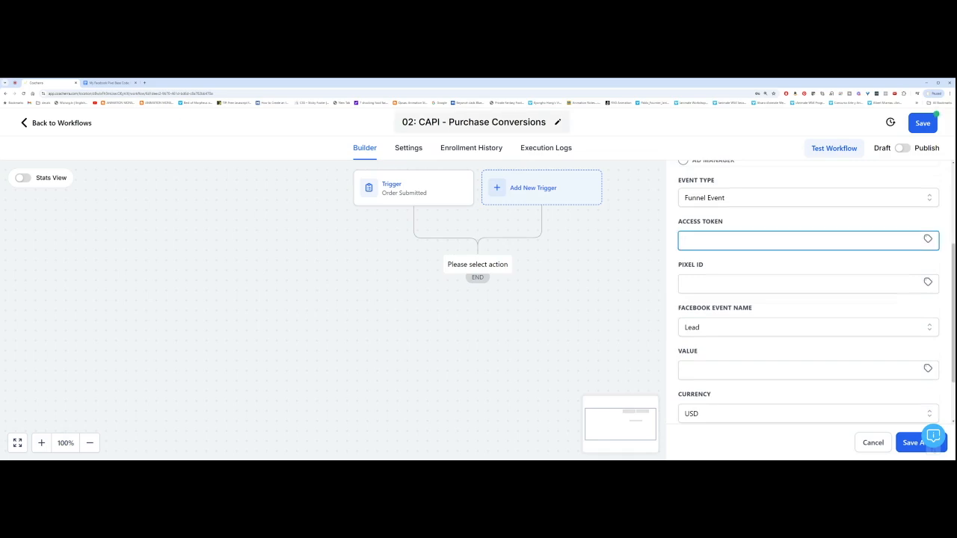
{"action": "left_click", "coordinate": [873, 442]}
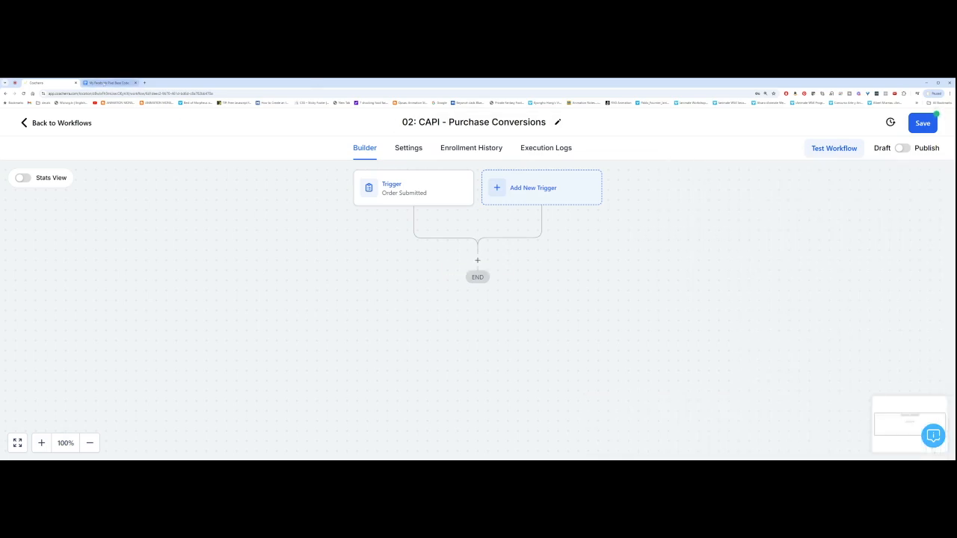
{"action": "left_click", "coordinate": [109, 82]}
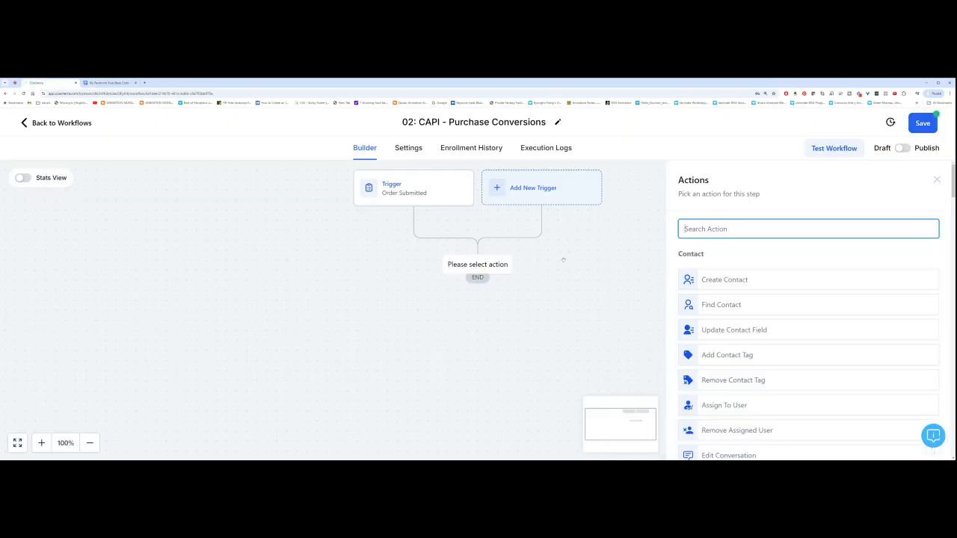
- Add a Facebook Conversion API action sending Purchase events worth 5, then publish and save
{"action": "type", "text": "conver"}
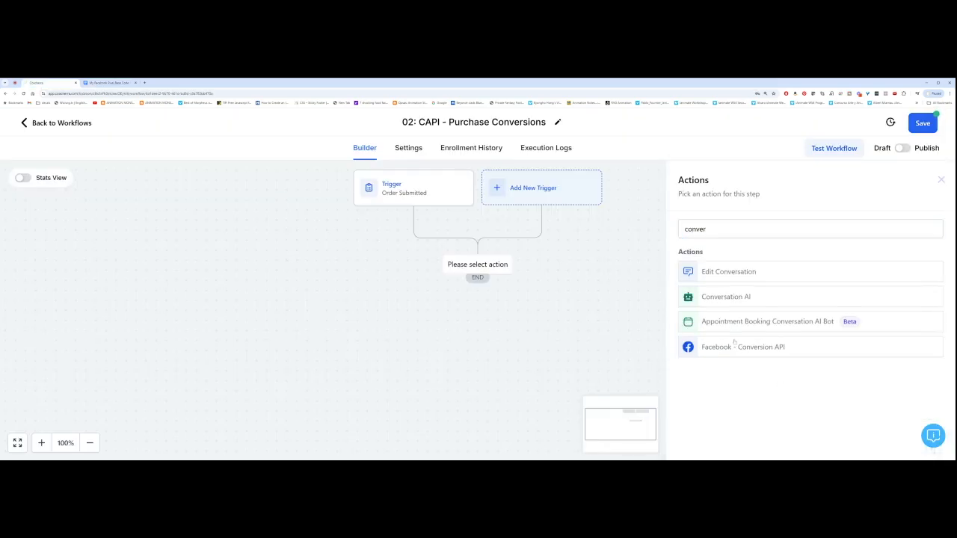
{"action": "left_click", "coordinate": [743, 346]}
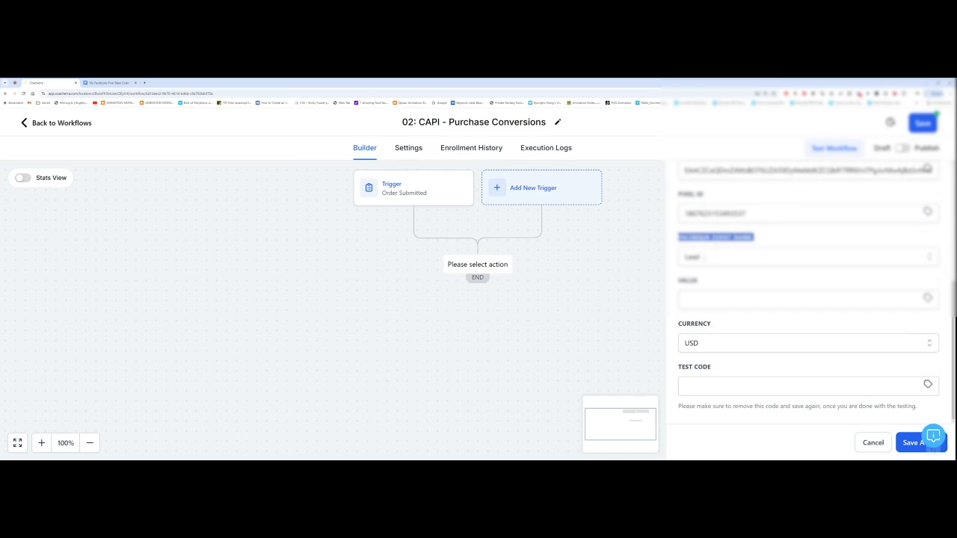
{"action": "left_click", "coordinate": [808, 257]}
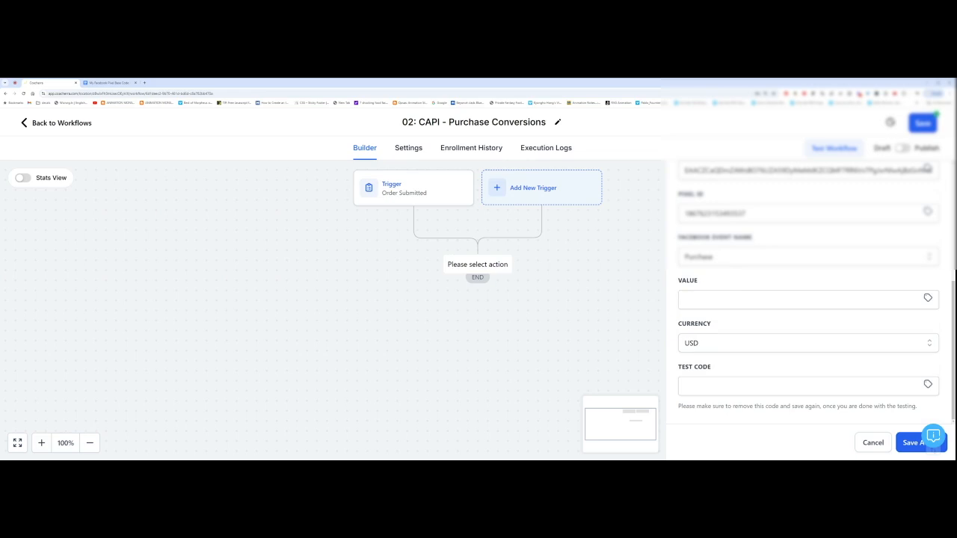
{"action": "left_click", "coordinate": [808, 299]}
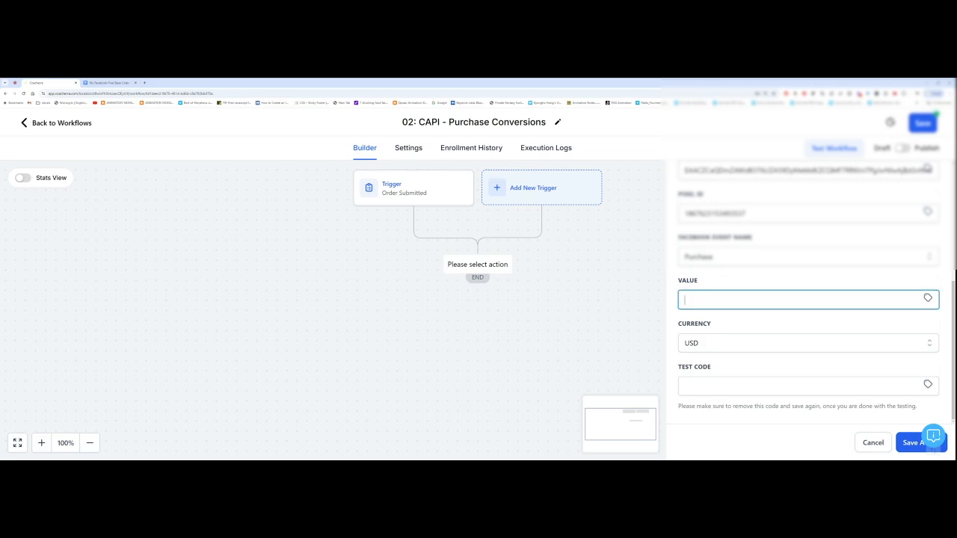
{"action": "type", "text": "£5"}
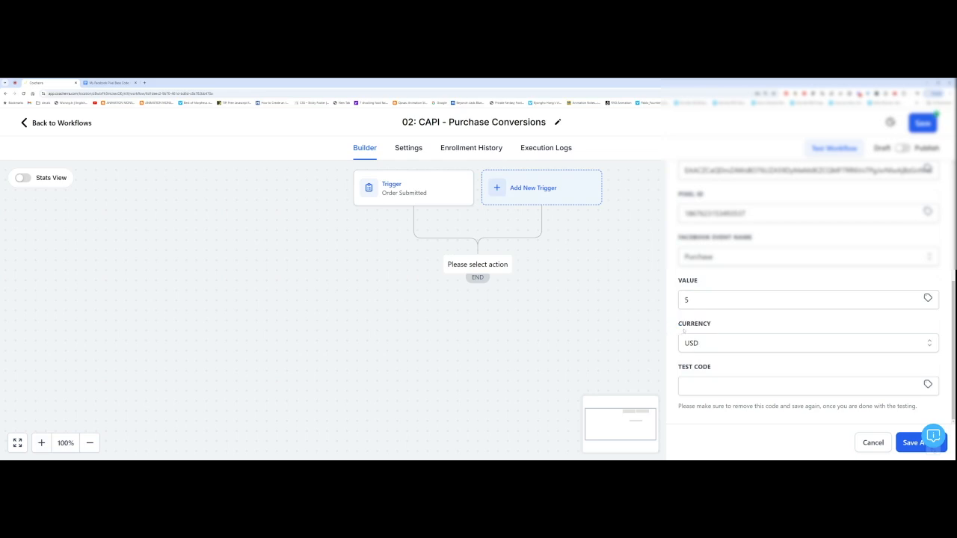
{"action": "left_click", "coordinate": [921, 443]}
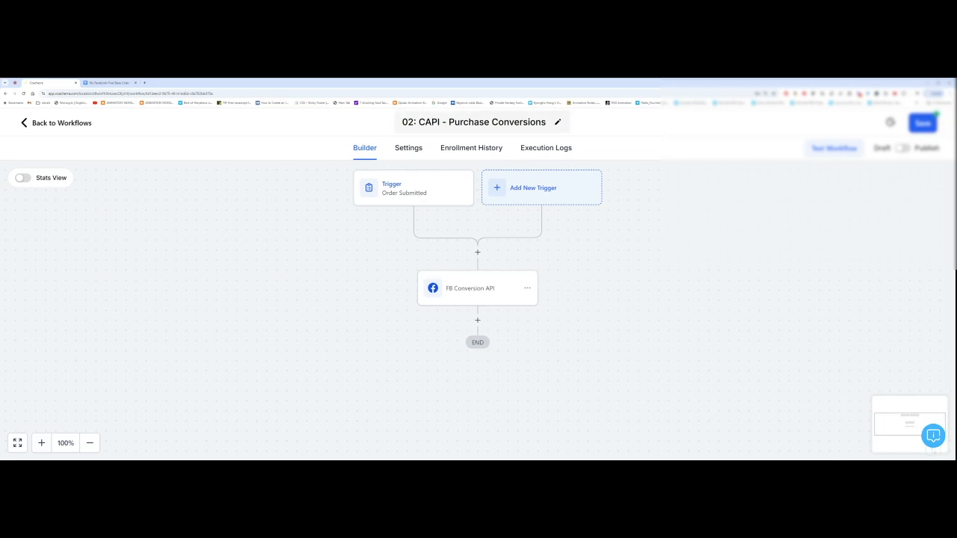
{"action": "left_click", "coordinate": [902, 147]}
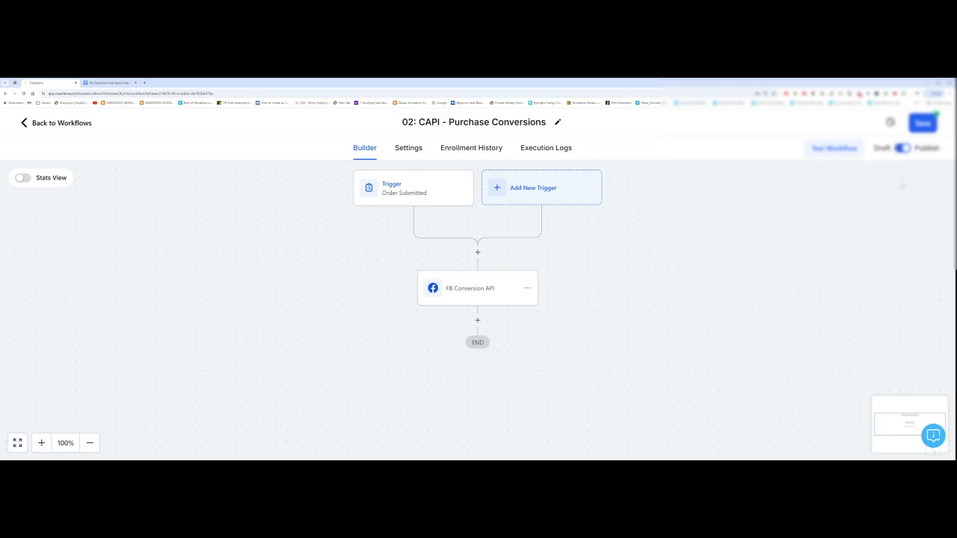
{"action": "left_click", "coordinate": [922, 123]}
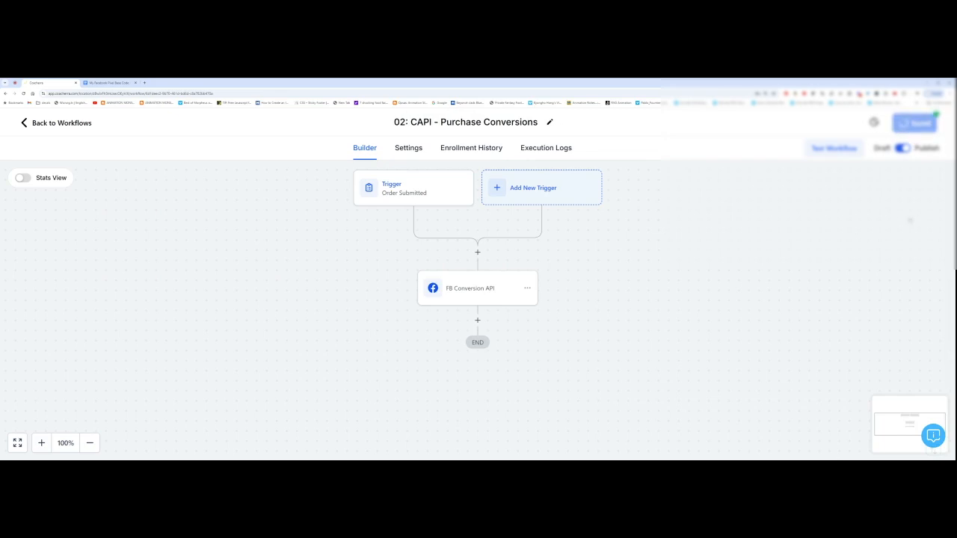